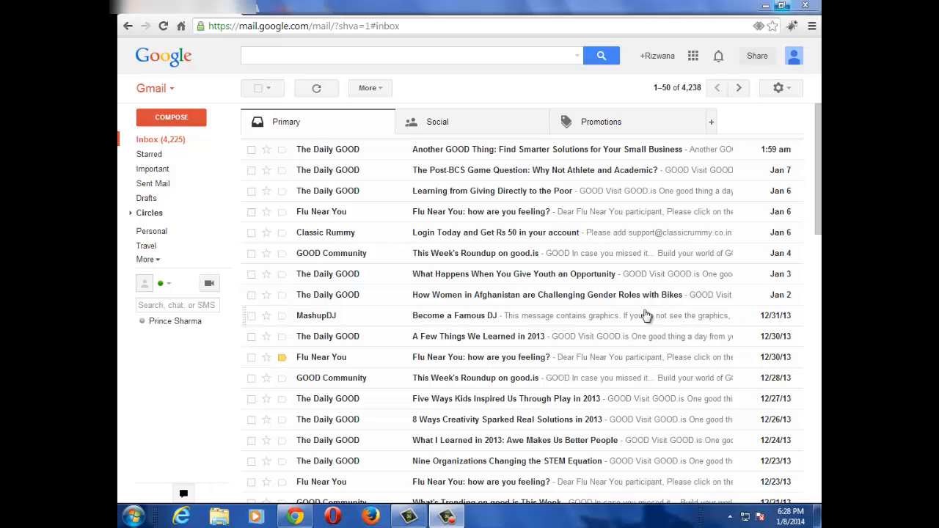
{"action": "mouse_move", "coordinate": [456, 97]}
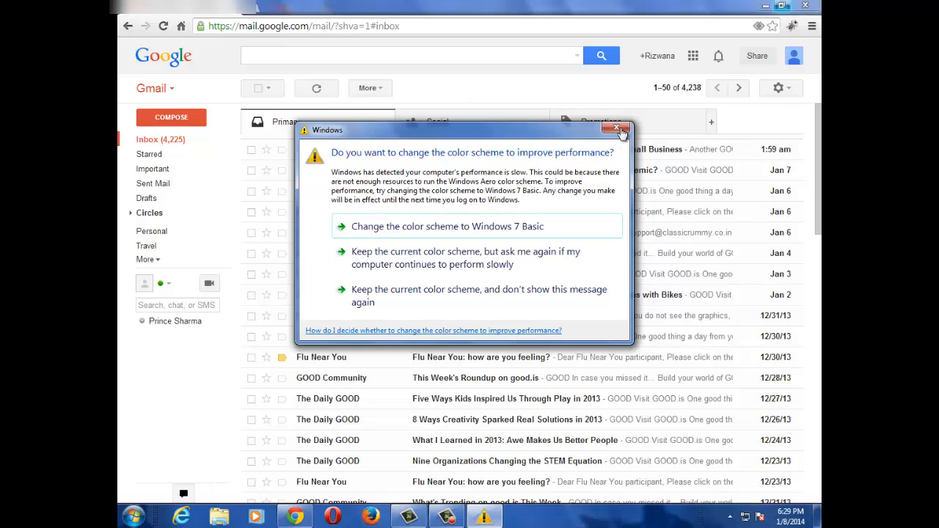
- Dismiss the Windows colour scheme warning, then select and clear the inbox conversations
{"action": "left_click", "coordinate": [621, 129]}
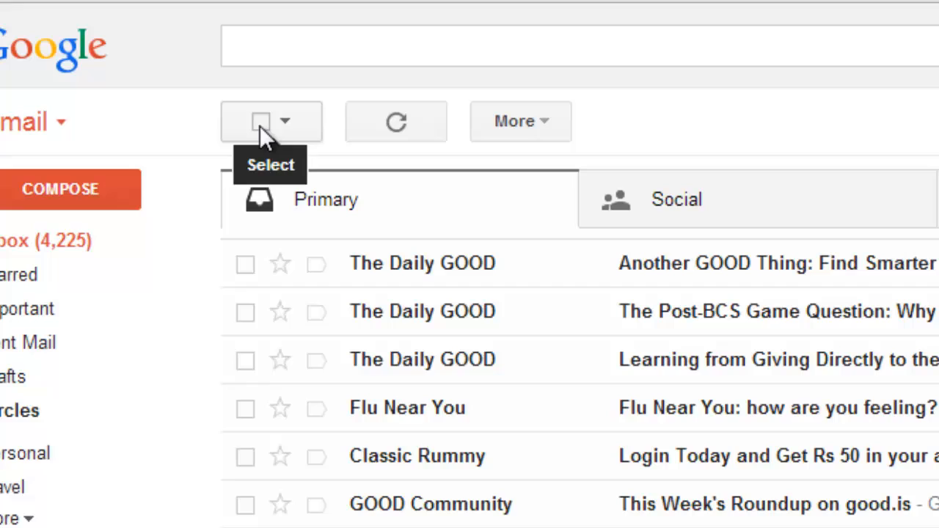
{"action": "mouse_move", "coordinate": [264, 136]}
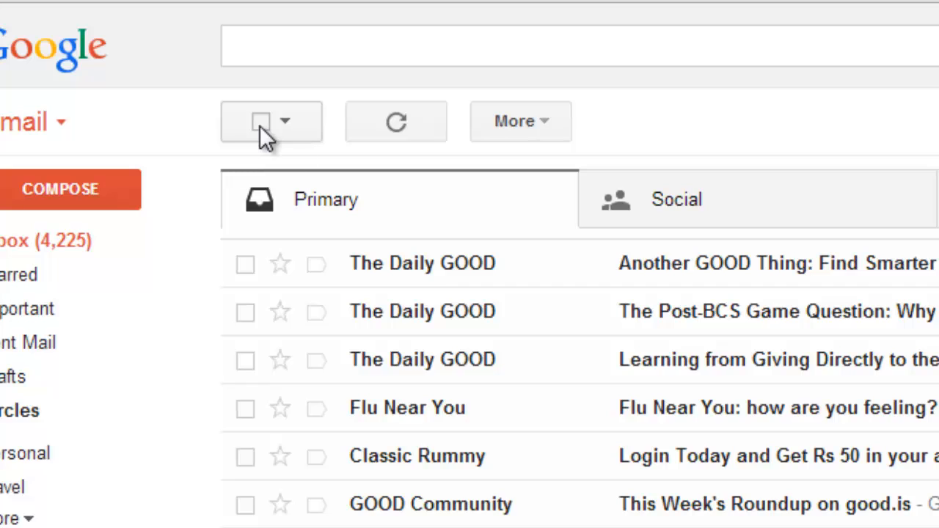
{"action": "left_click", "coordinate": [261, 121]}
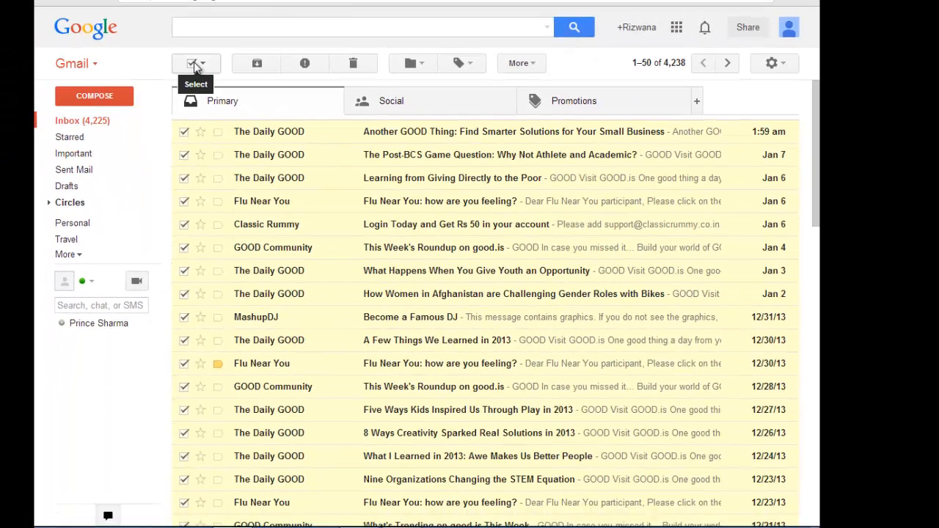
{"action": "mouse_move", "coordinate": [543, 278]}
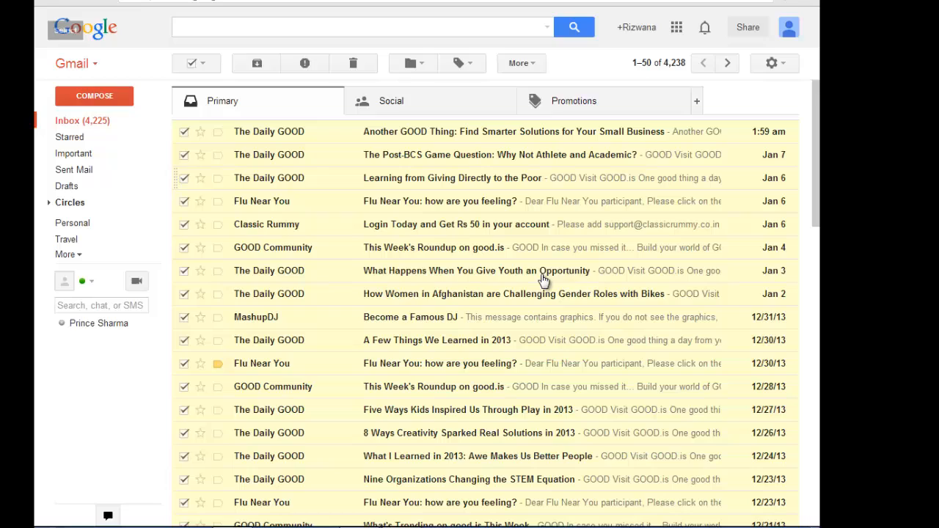
{"action": "scroll", "scroll_direction": "down", "scroll_amount": 3}
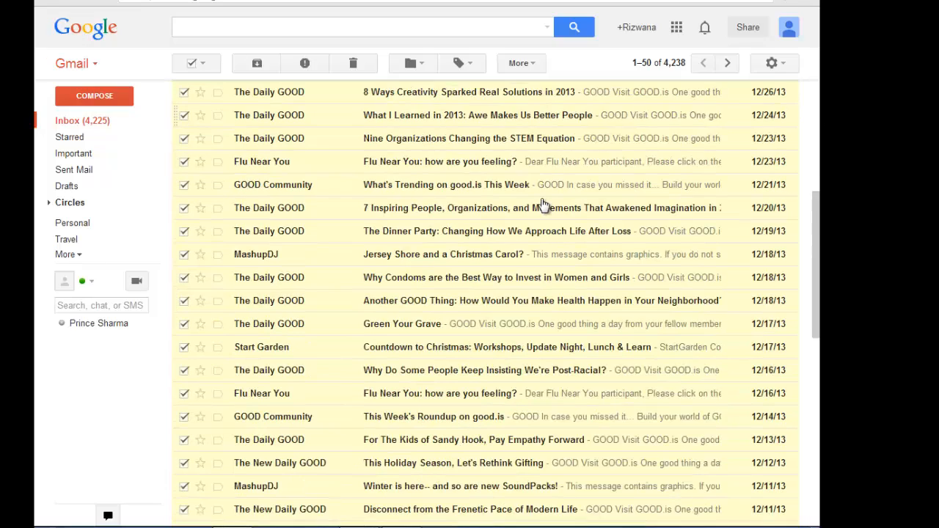
{"action": "scroll", "scroll_direction": "down", "scroll_amount": 3}
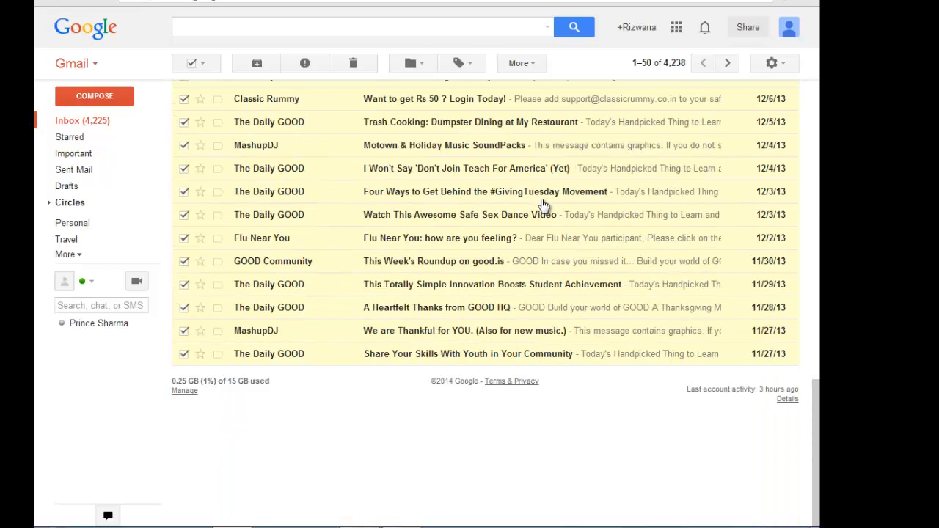
{"action": "mouse_move", "coordinate": [359, 54]}
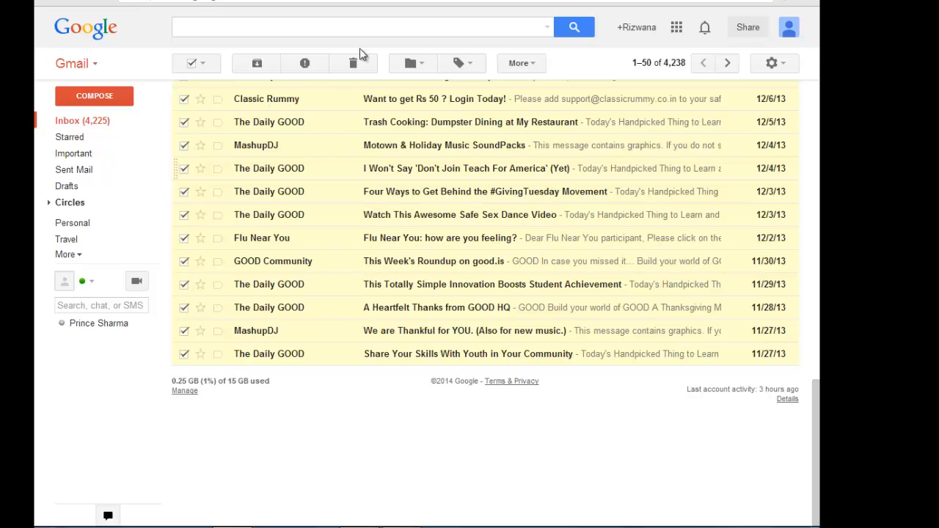
{"action": "mouse_move", "coordinate": [352, 63]}
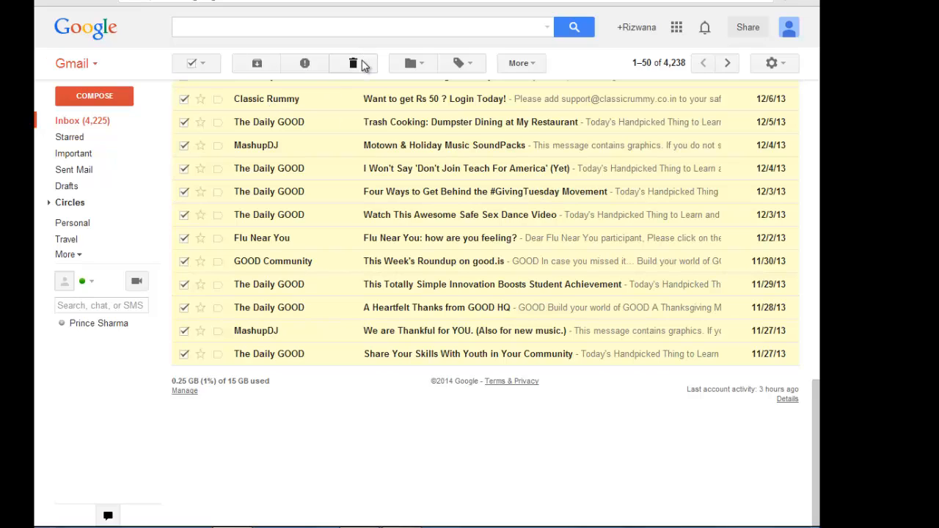
{"action": "mouse_move", "coordinate": [353, 64]}
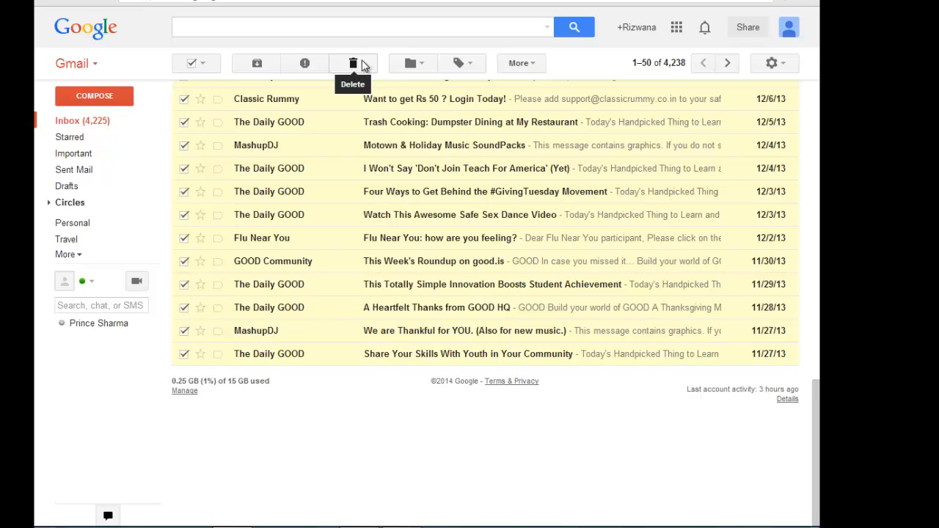
{"action": "mouse_move", "coordinate": [538, 348]}
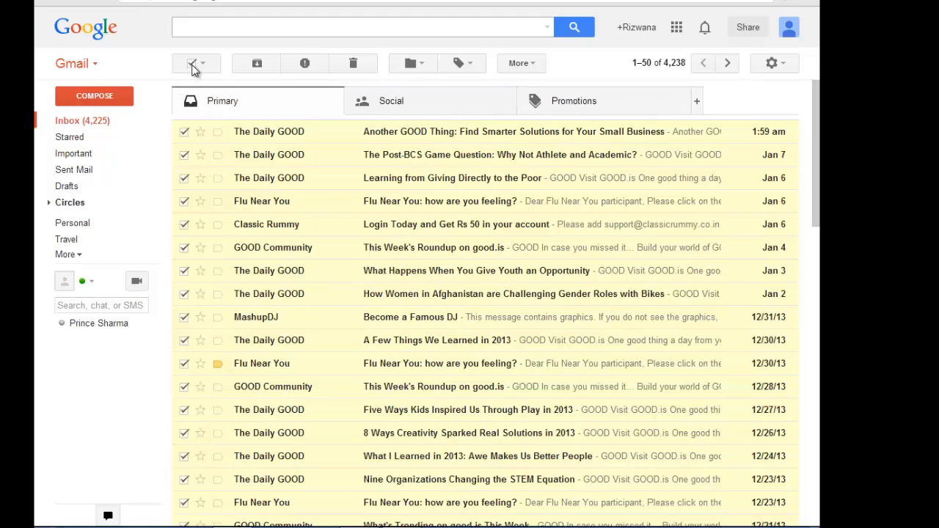
{"action": "left_click", "coordinate": [191, 64]}
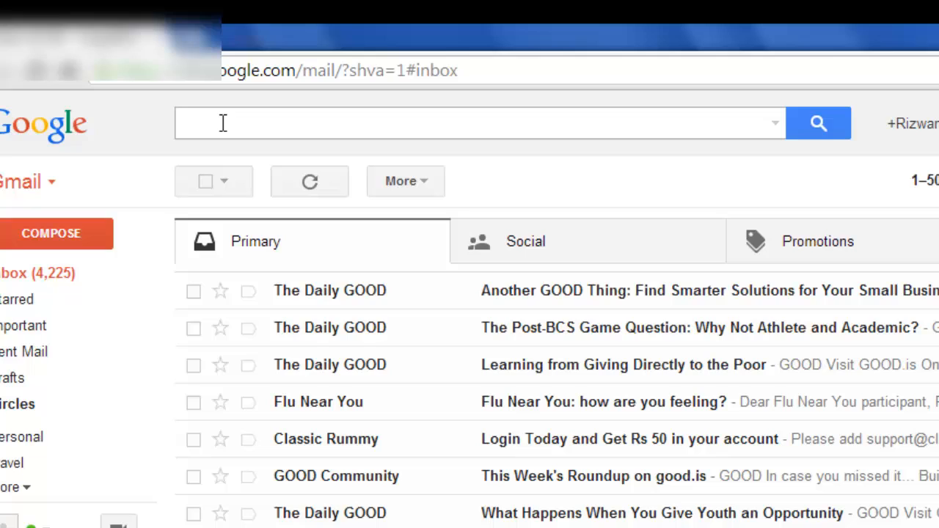
- Search Gmail for conversations matching before:2014/01/08
{"action": "left_click", "coordinate": [477, 122]}
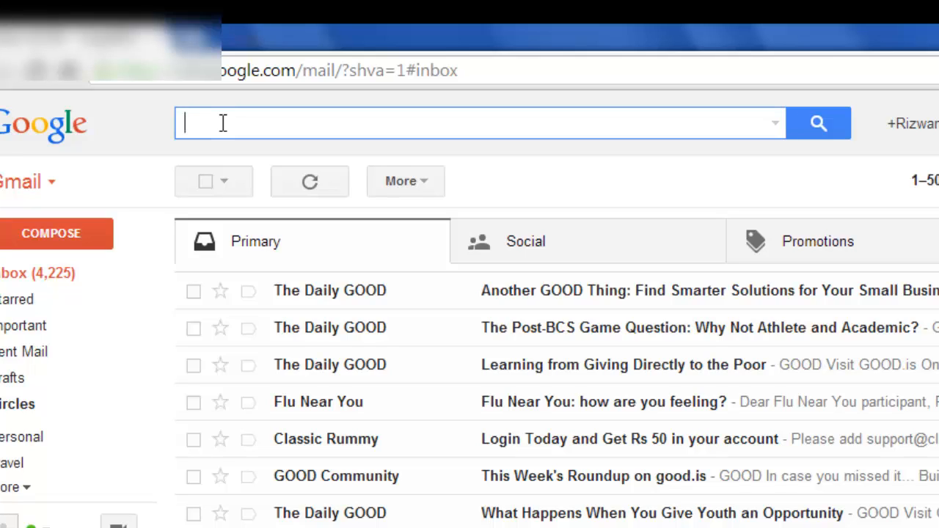
{"action": "type", "text": "befor"}
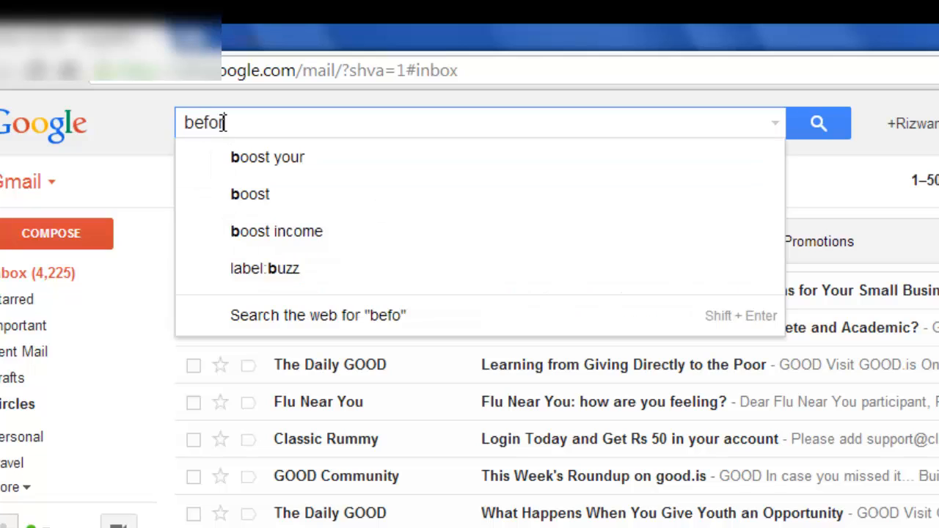
{"action": "type", "text": "re"}
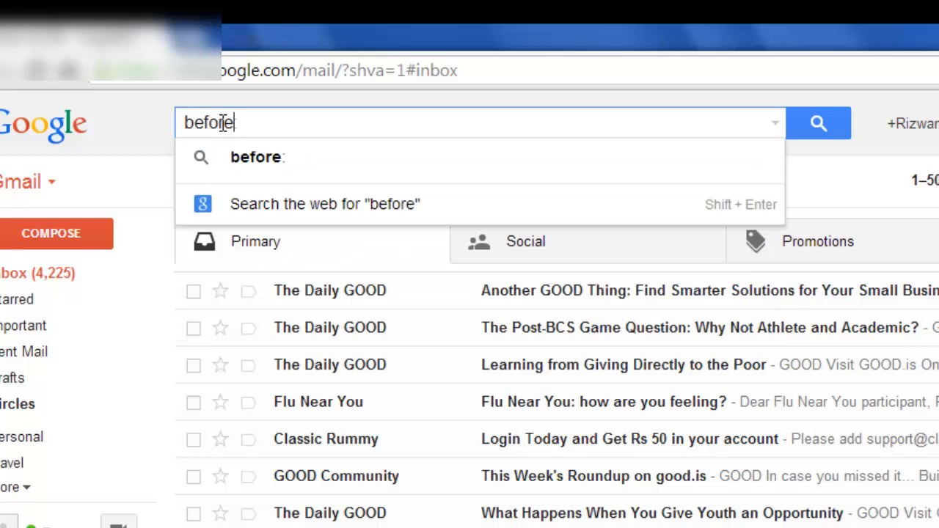
{"action": "type", "text": ":"}
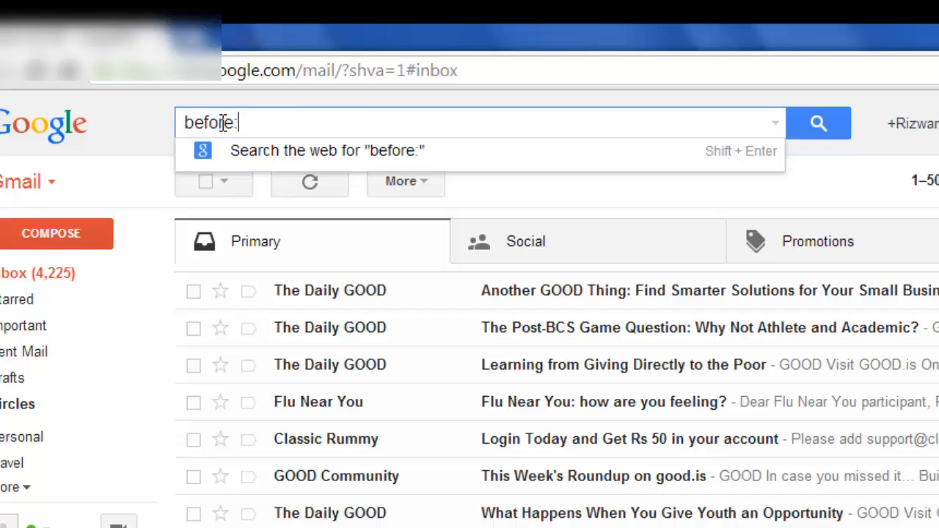
{"action": "type", "text": "201"}
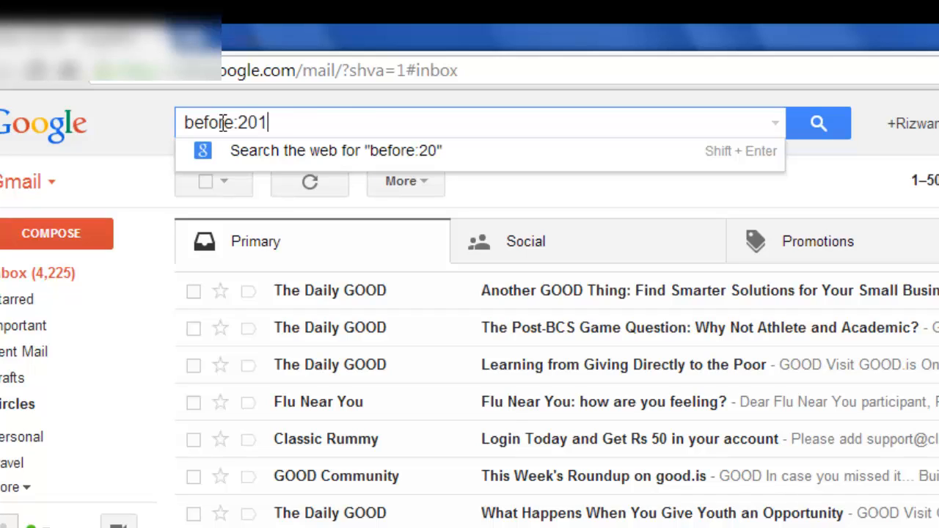
{"action": "type", "text": "4"}
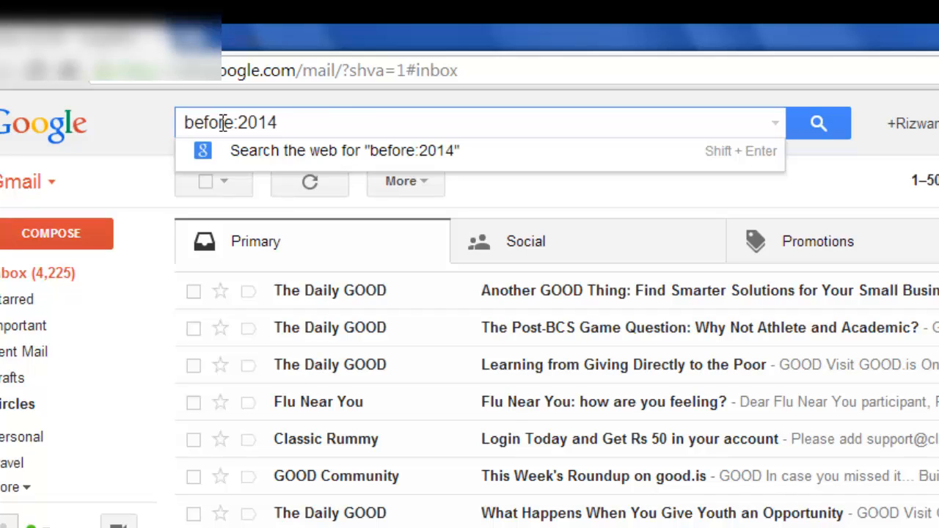
{"action": "type", "text": "/"}
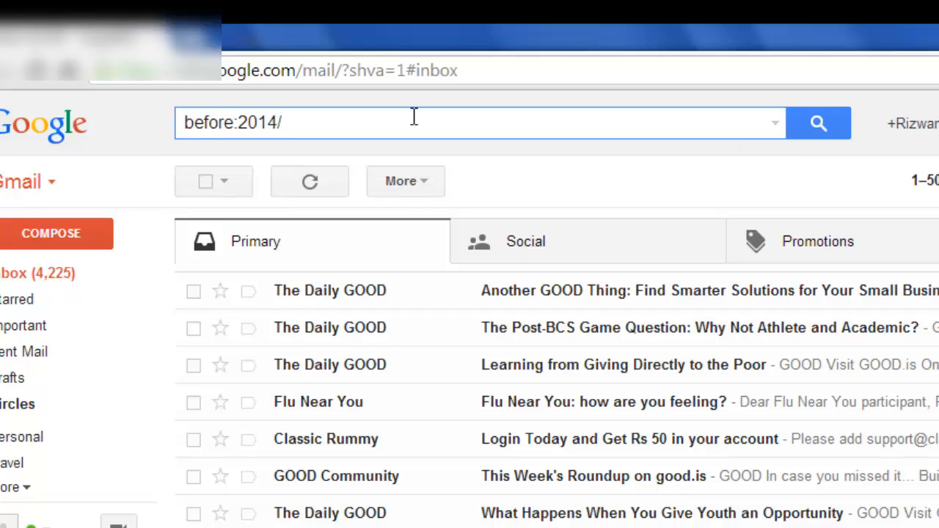
{"action": "type", "text": "01"}
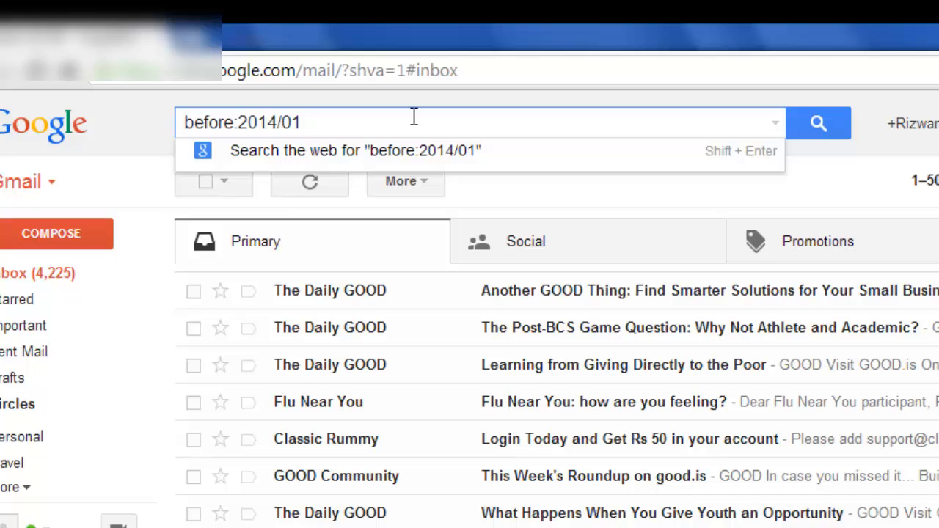
{"action": "type", "text": "/0"}
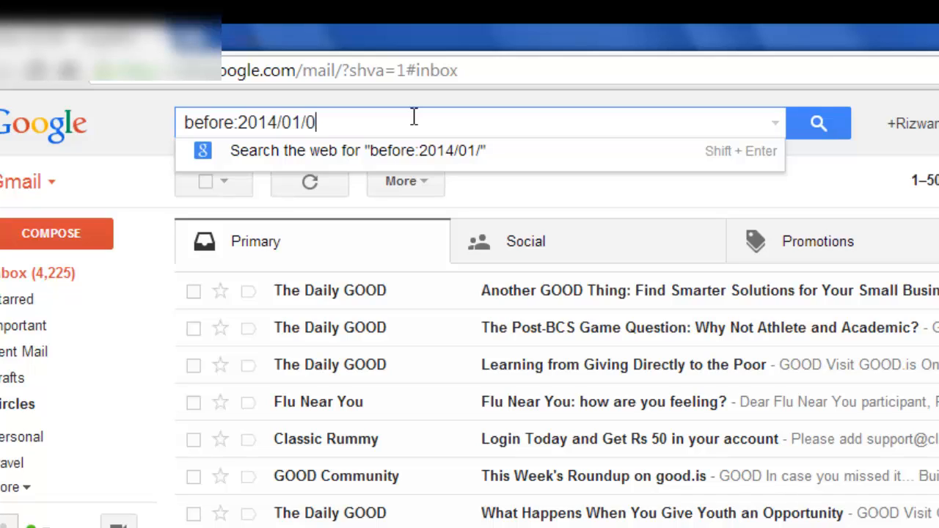
{"action": "type", "text": "8"}
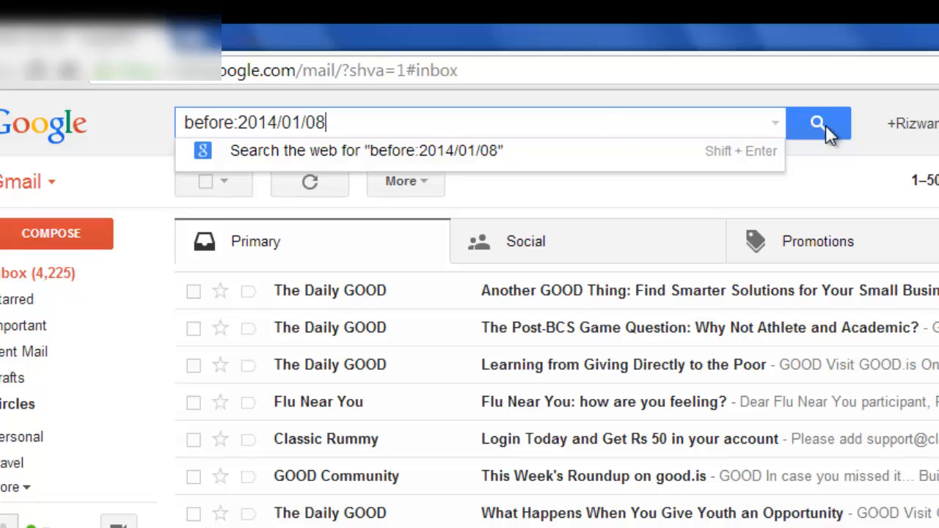
{"action": "left_click", "coordinate": [818, 123]}
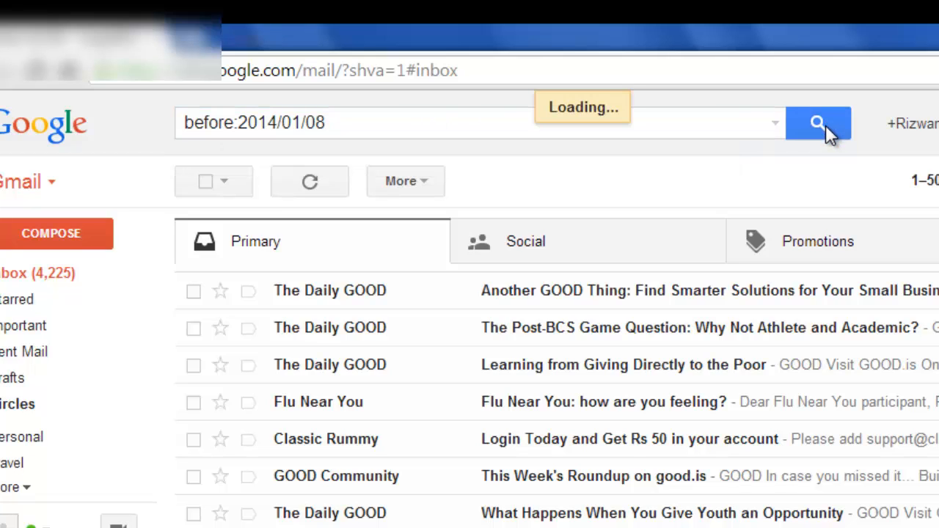
- Select all ~96 conversations matching before:2014/01/08 across every results page
{"action": "left_click", "coordinate": [817, 122]}
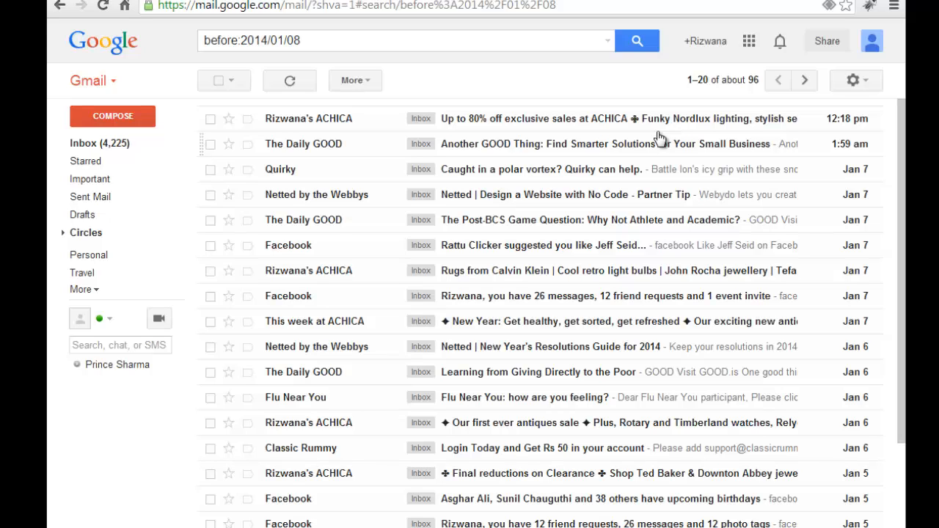
{"action": "mouse_move", "coordinate": [220, 81]}
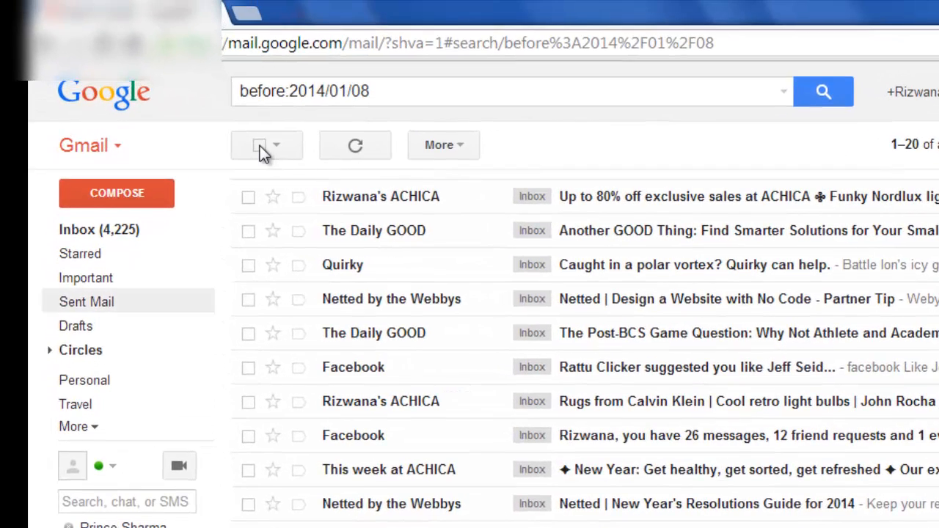
{"action": "left_click", "coordinate": [260, 145]}
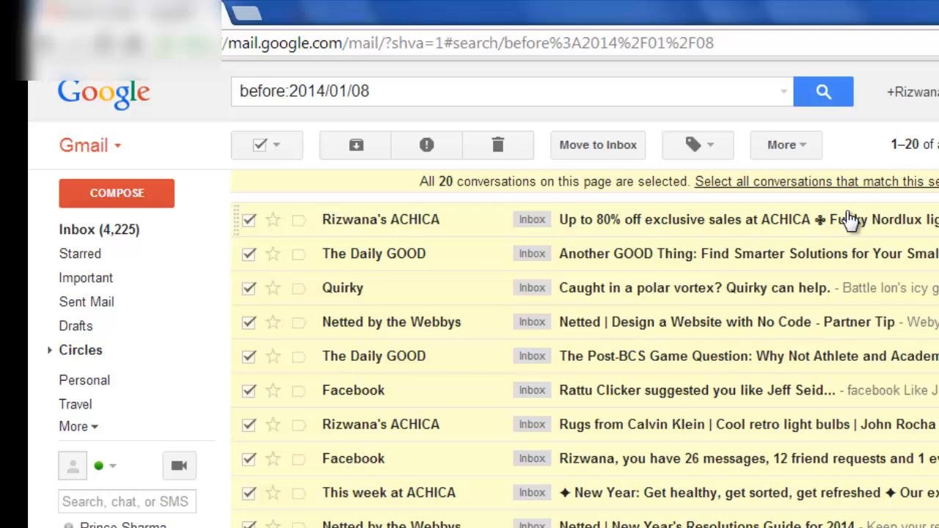
{"action": "mouse_move", "coordinate": [732, 192]}
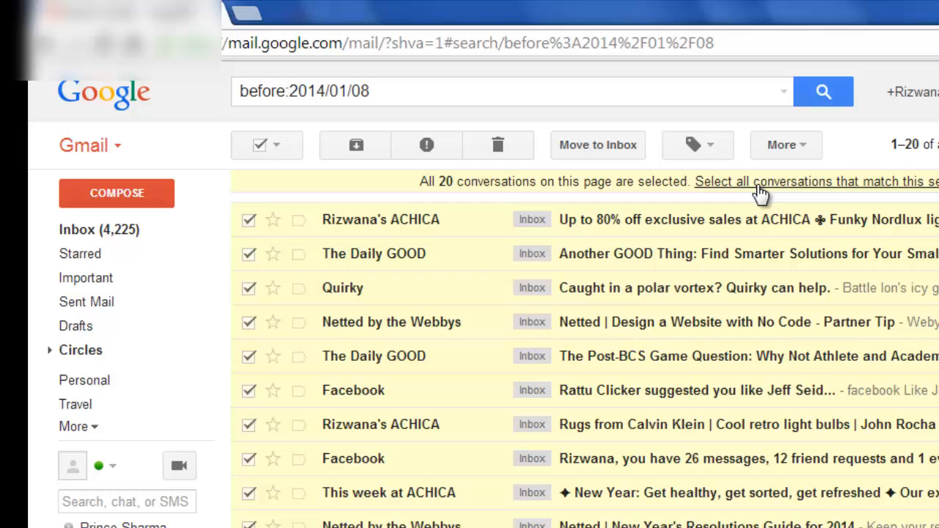
{"action": "mouse_move", "coordinate": [761, 193]}
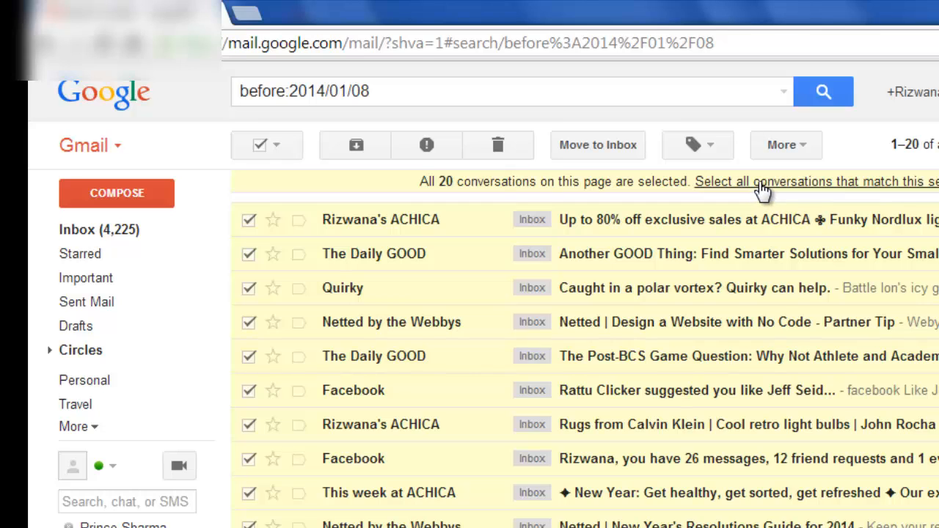
{"action": "mouse_move", "coordinate": [759, 183]}
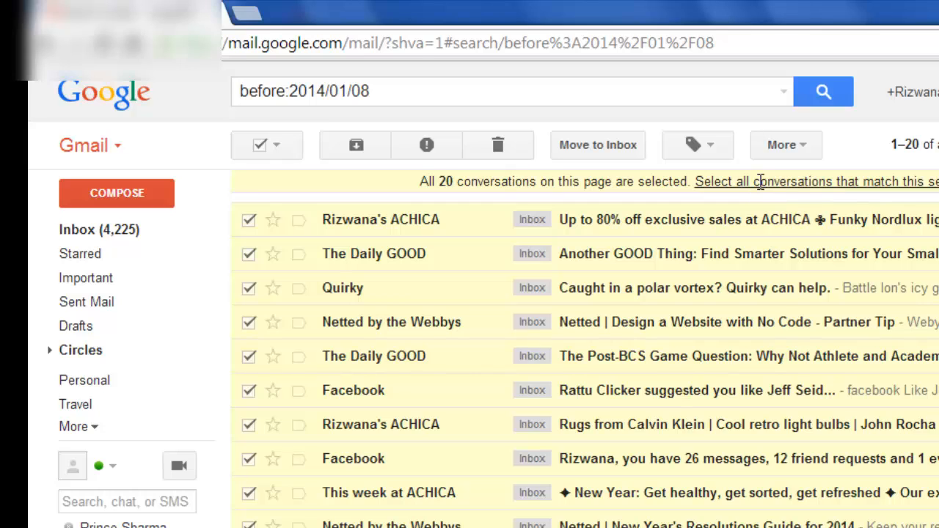
{"action": "left_click", "coordinate": [765, 181]}
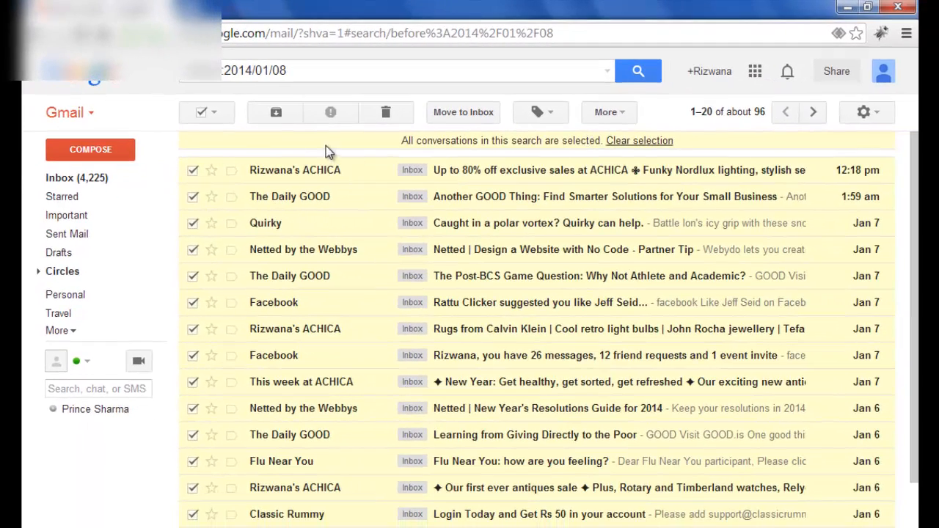
{"action": "mouse_move", "coordinate": [385, 112]}
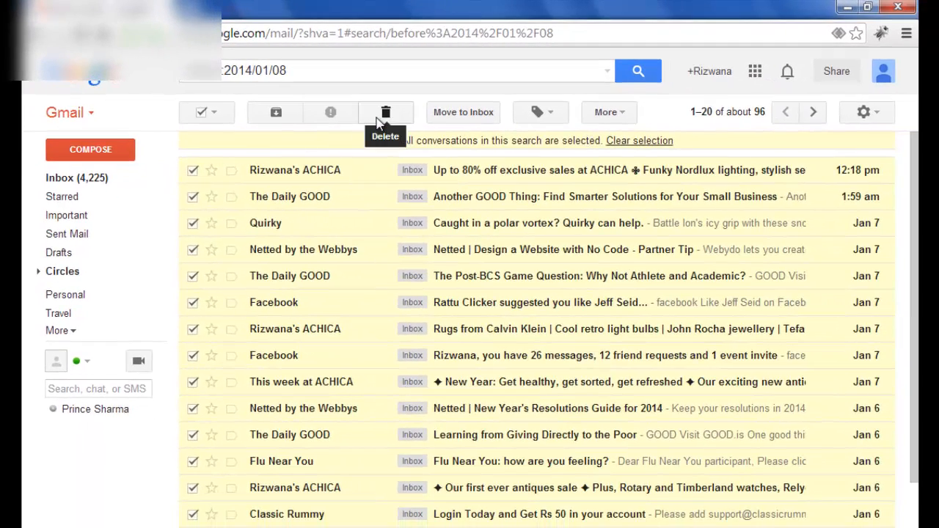
- Move every matching conversation to the Trash and confirm with OK
{"action": "left_click", "coordinate": [385, 113]}
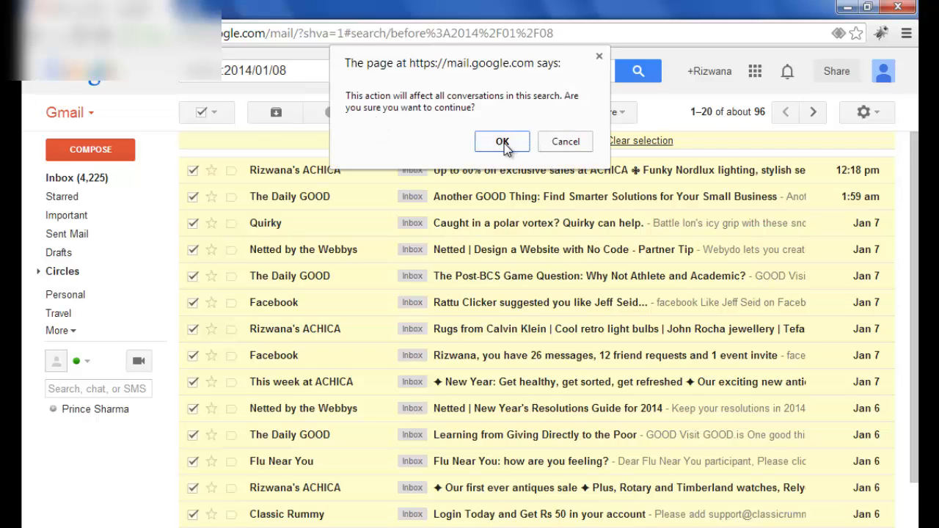
{"action": "left_click", "coordinate": [502, 140]}
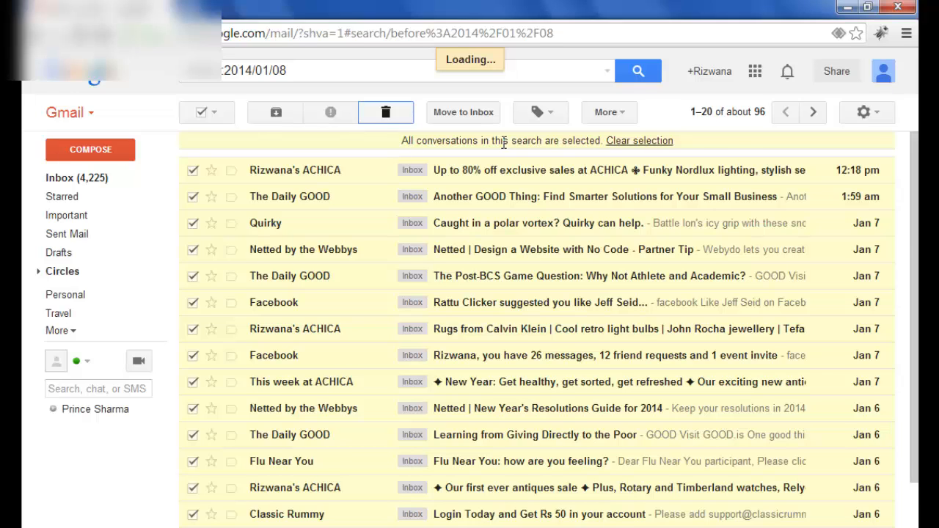
{"action": "left_click", "coordinate": [385, 112]}
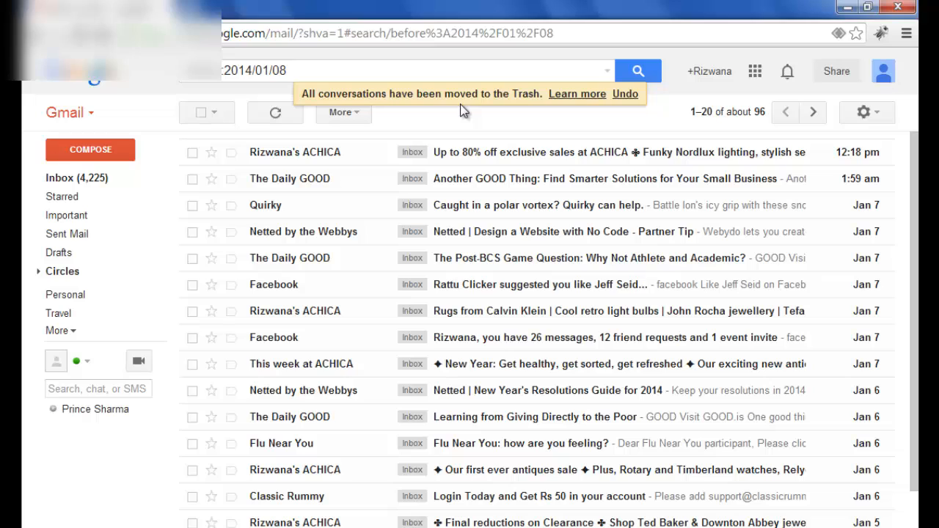
{"action": "mouse_move", "coordinate": [38, 212]}
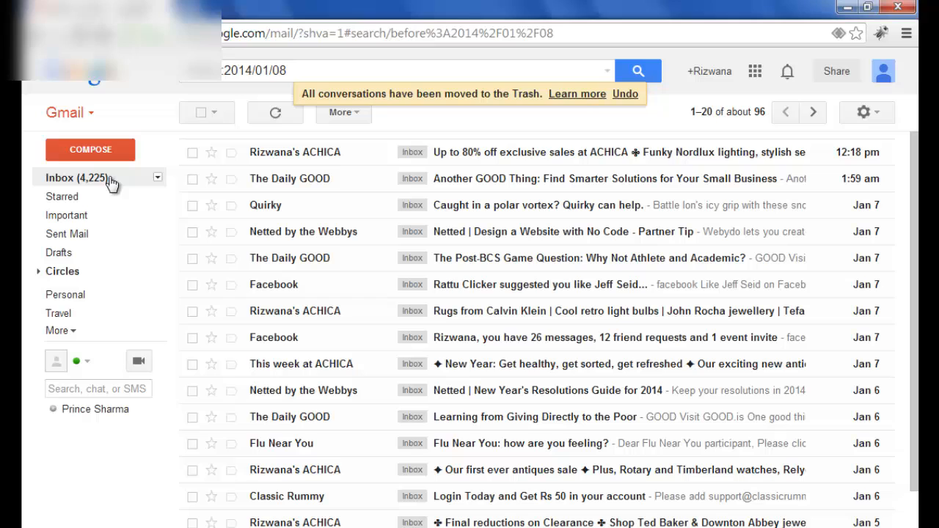
- Return to the Inbox to confirm the Primary tab is empty
{"action": "left_click", "coordinate": [59, 177]}
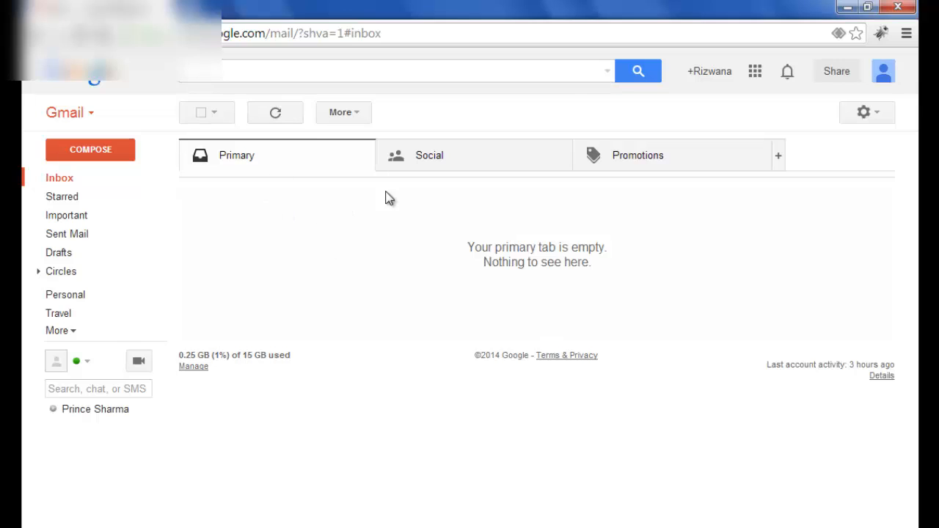
{"action": "mouse_move", "coordinate": [370, 132]}
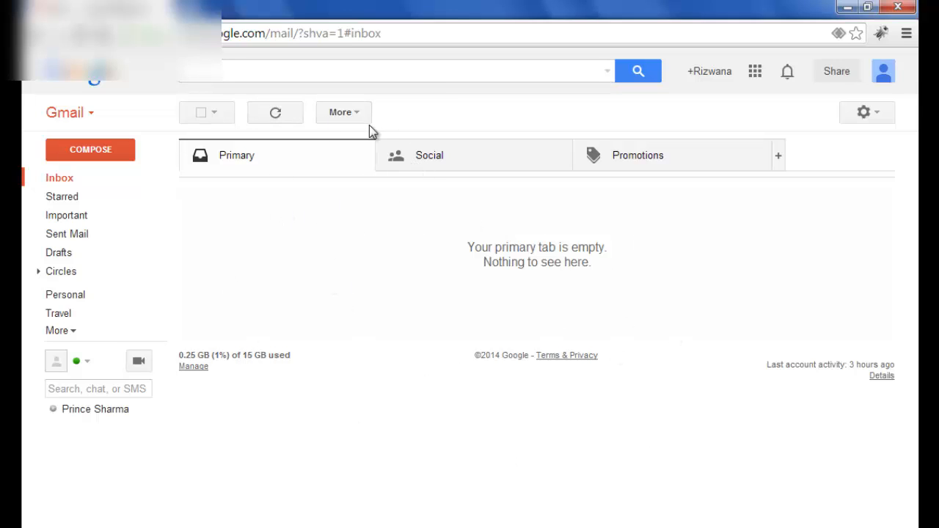